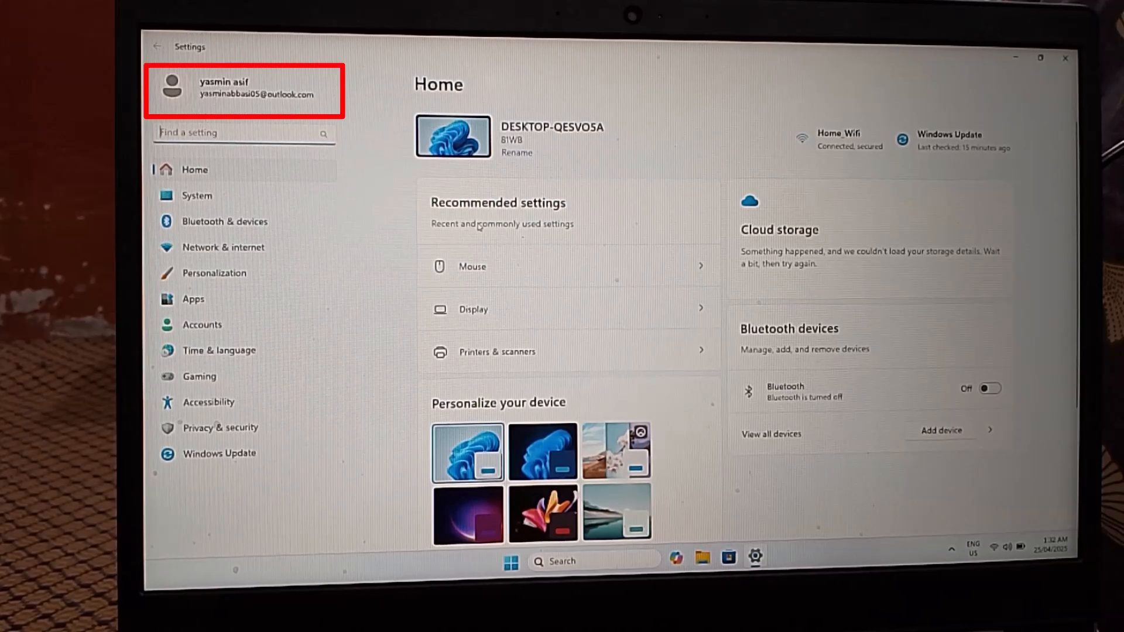
pyautogui.moveTo(398, 284)
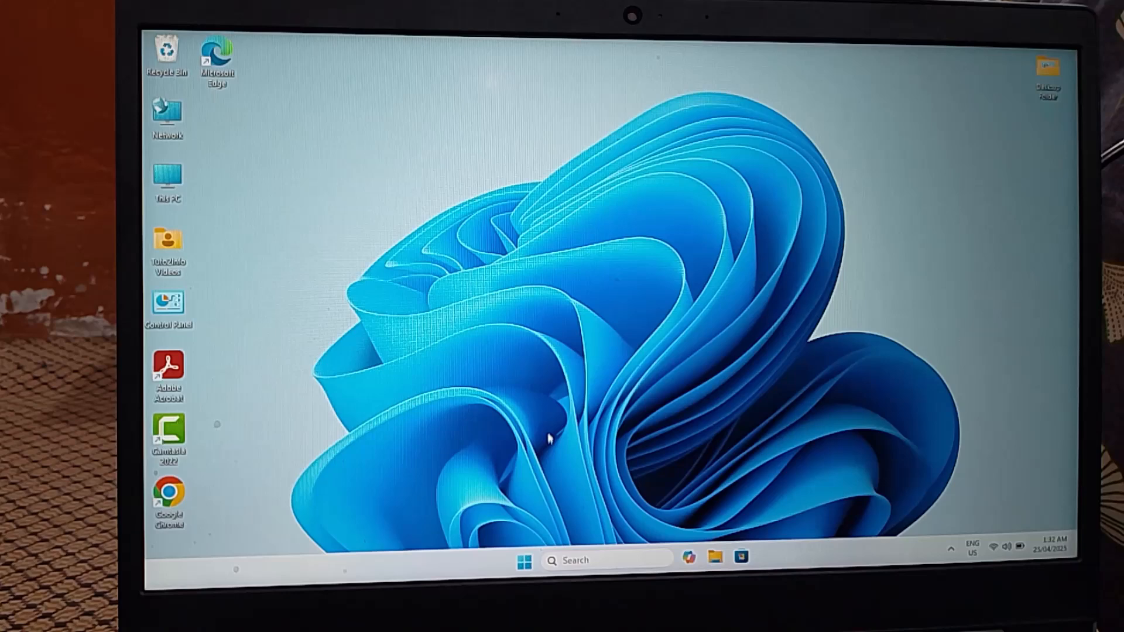
# Launch Settings from the Start button's quick link menu.
pyautogui.rightClick(525, 560)
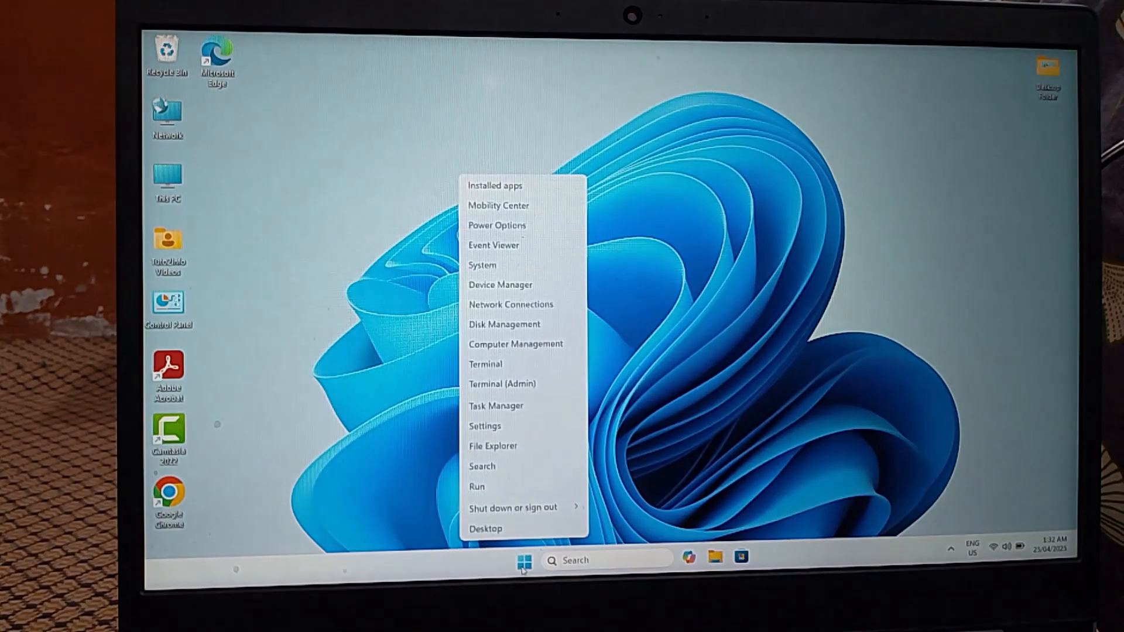
pyautogui.moveTo(521, 428)
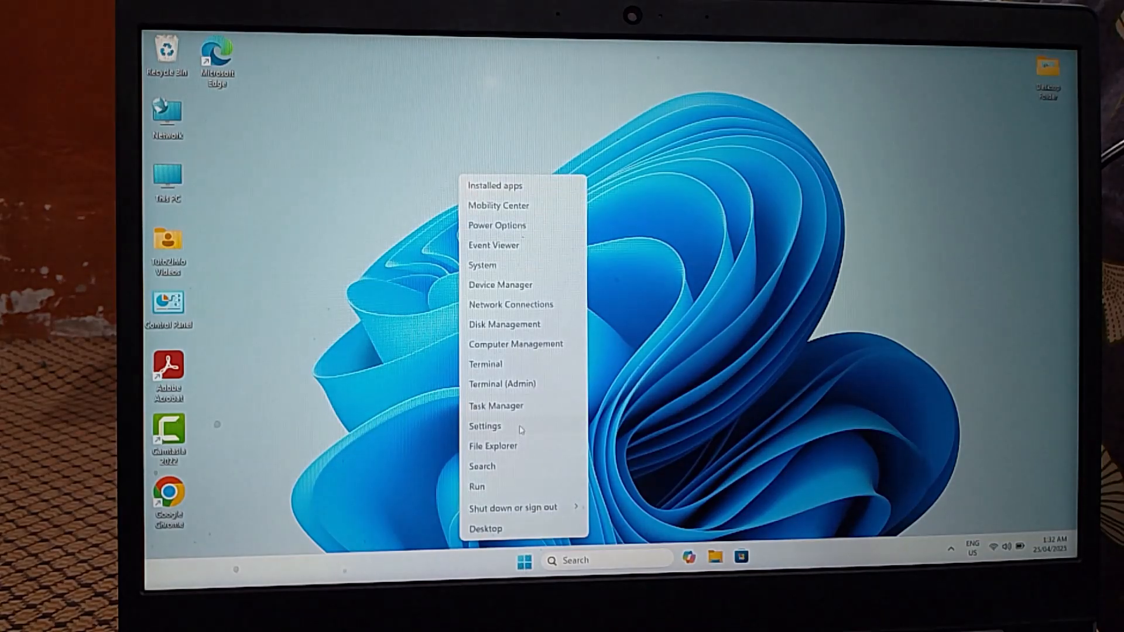
pyautogui.click(485, 426)
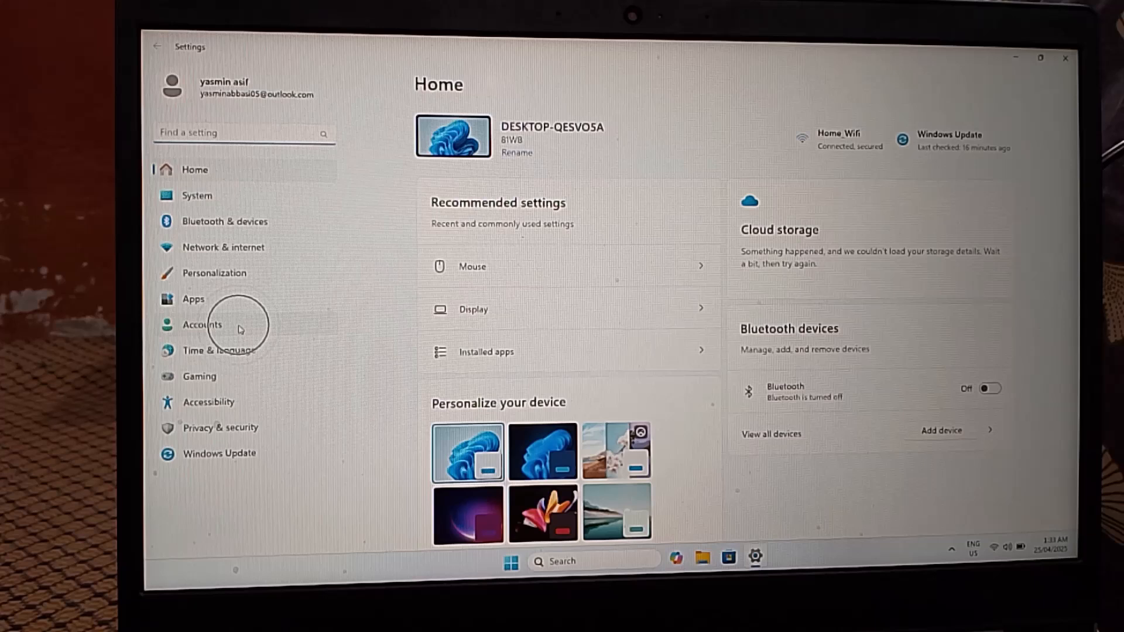
# Go to Accounts › Your info and bring the Account settings section into view.
pyautogui.click(203, 325)
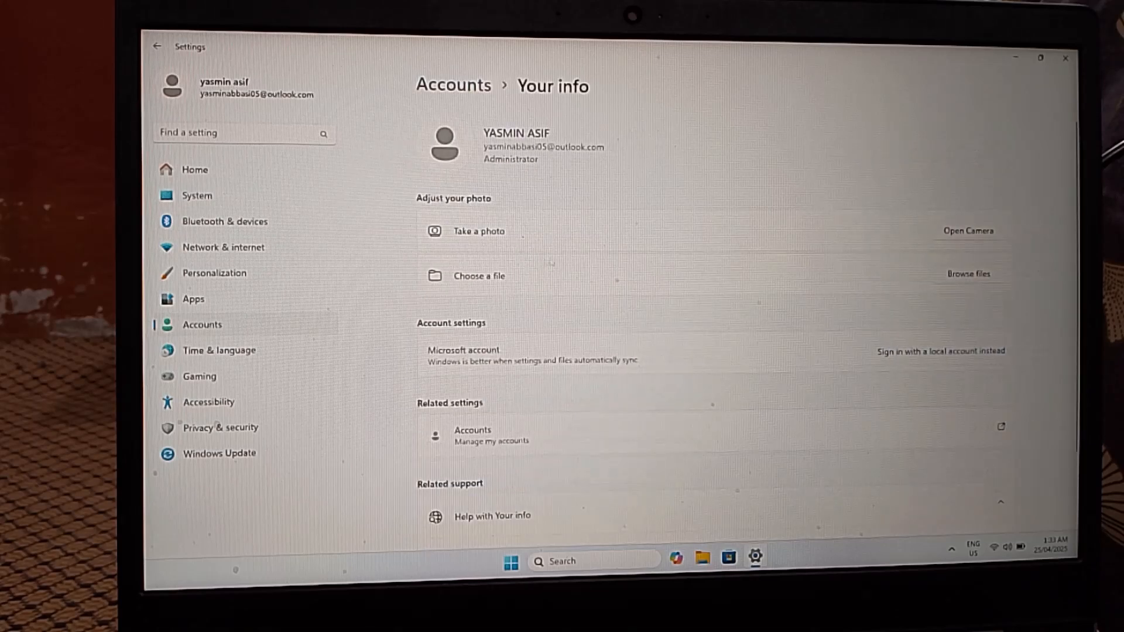
pyautogui.scroll(-3)
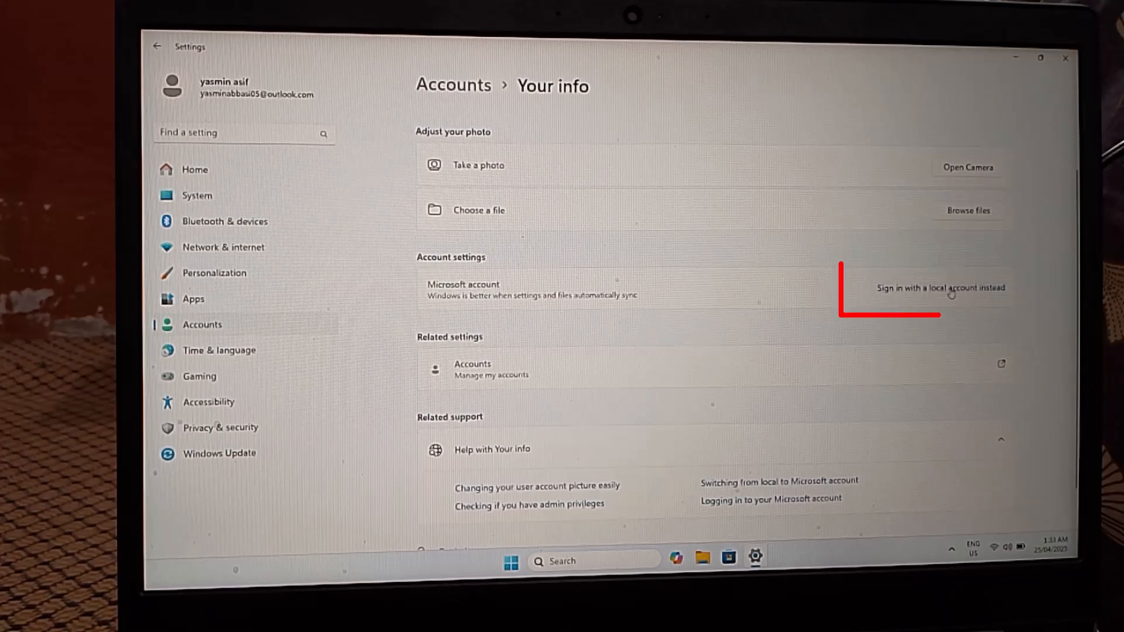
# Choose 'Sign in with a local account instead' and verify identity with the account password.
pyautogui.click(940, 288)
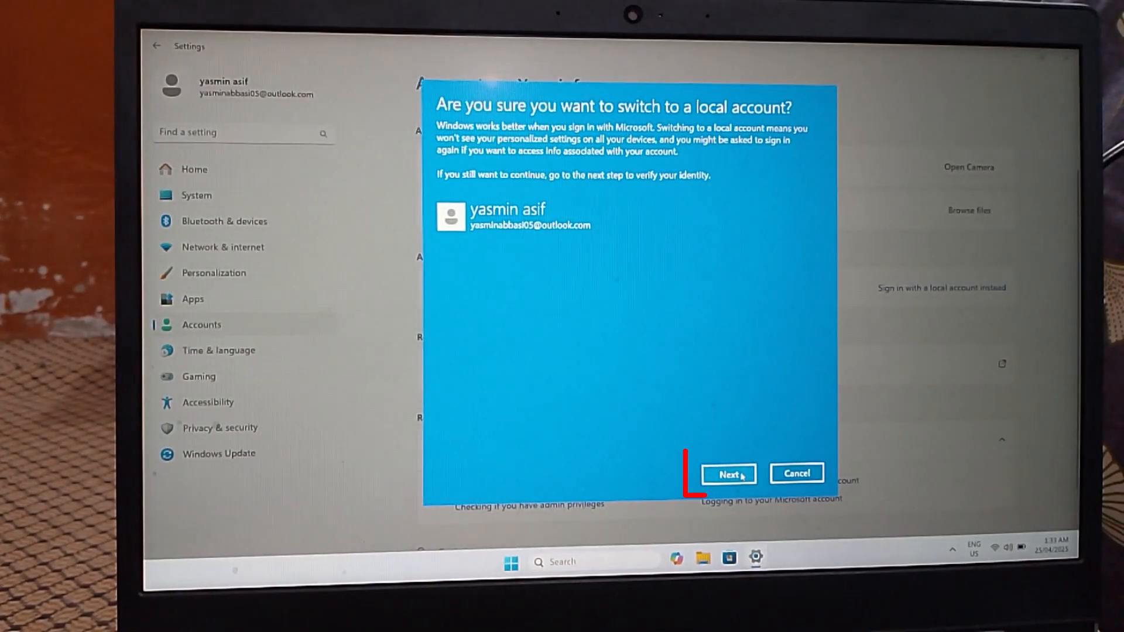
pyautogui.click(727, 473)
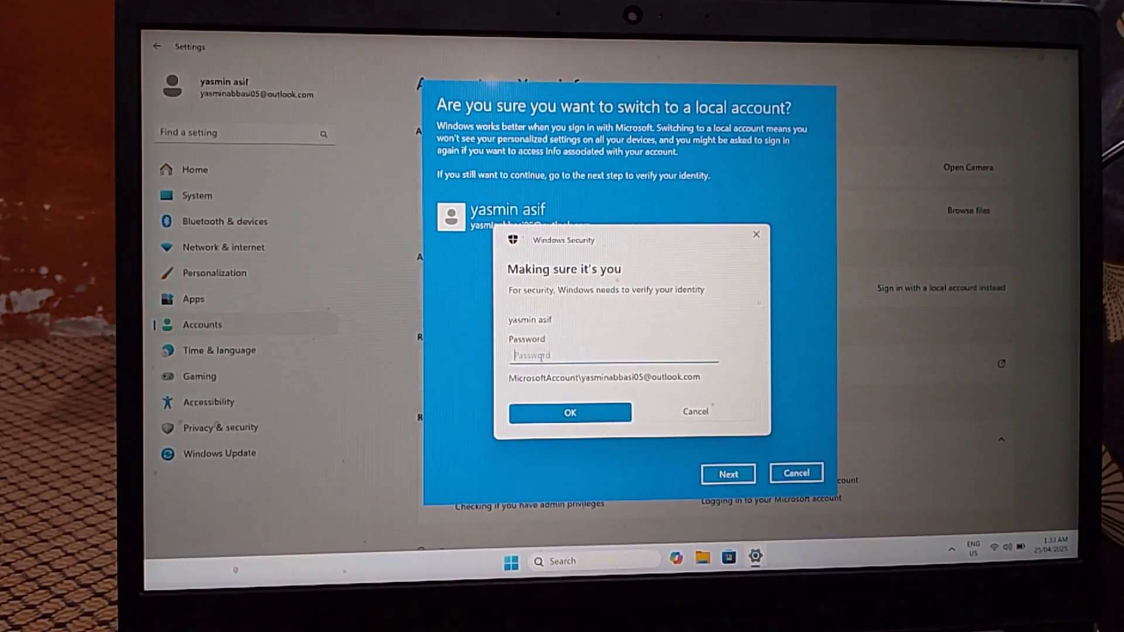
pyautogui.write('••')
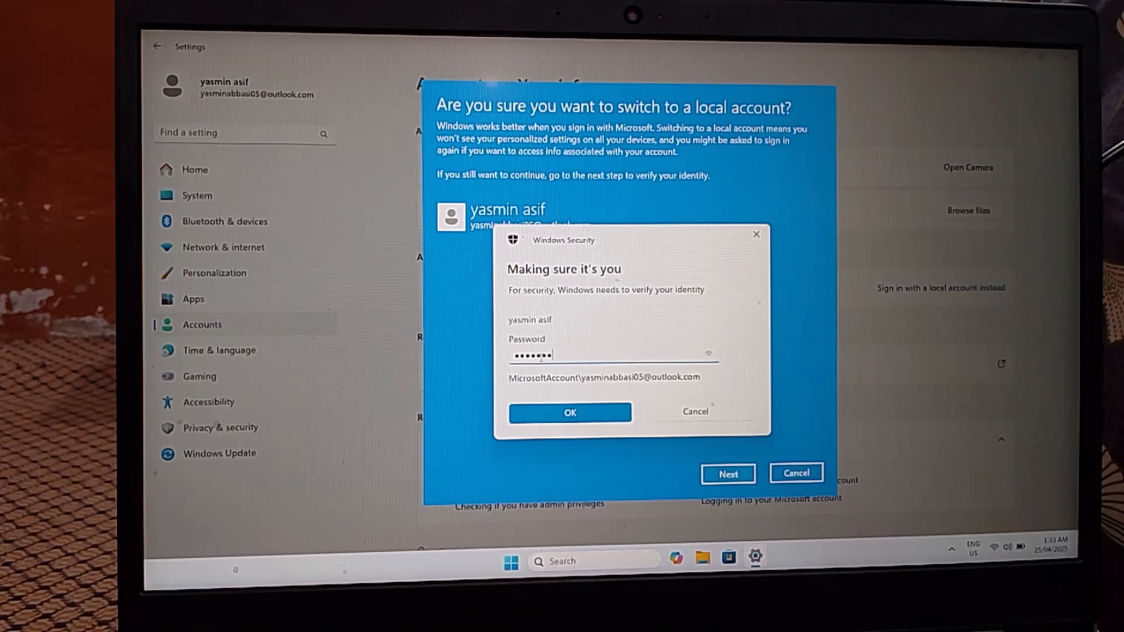
pyautogui.write('•••')
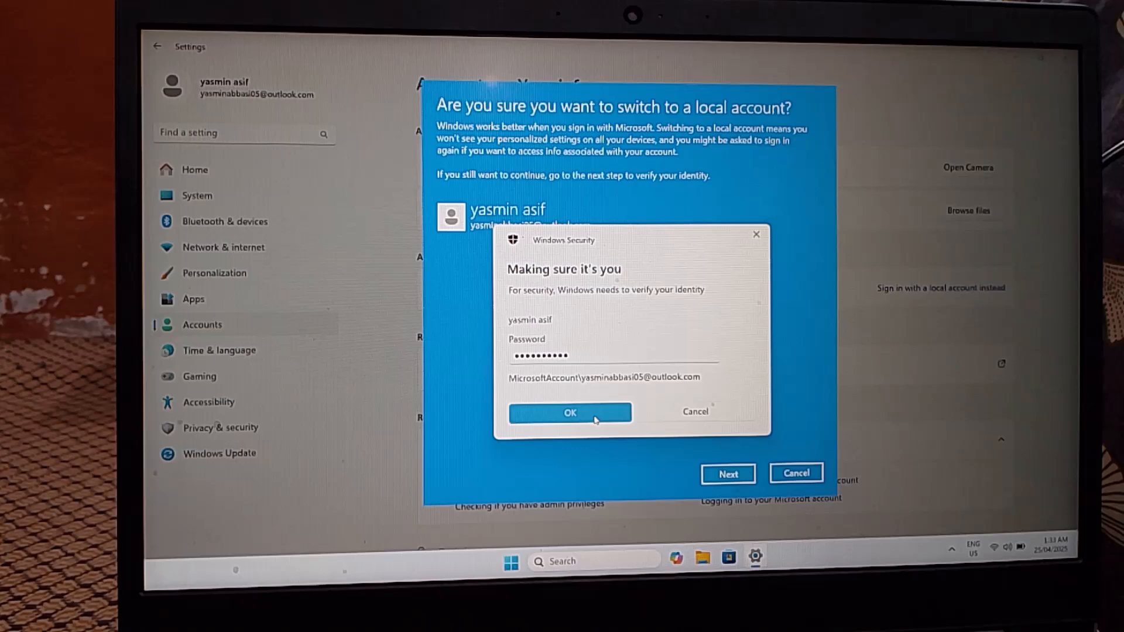
pyautogui.click(570, 414)
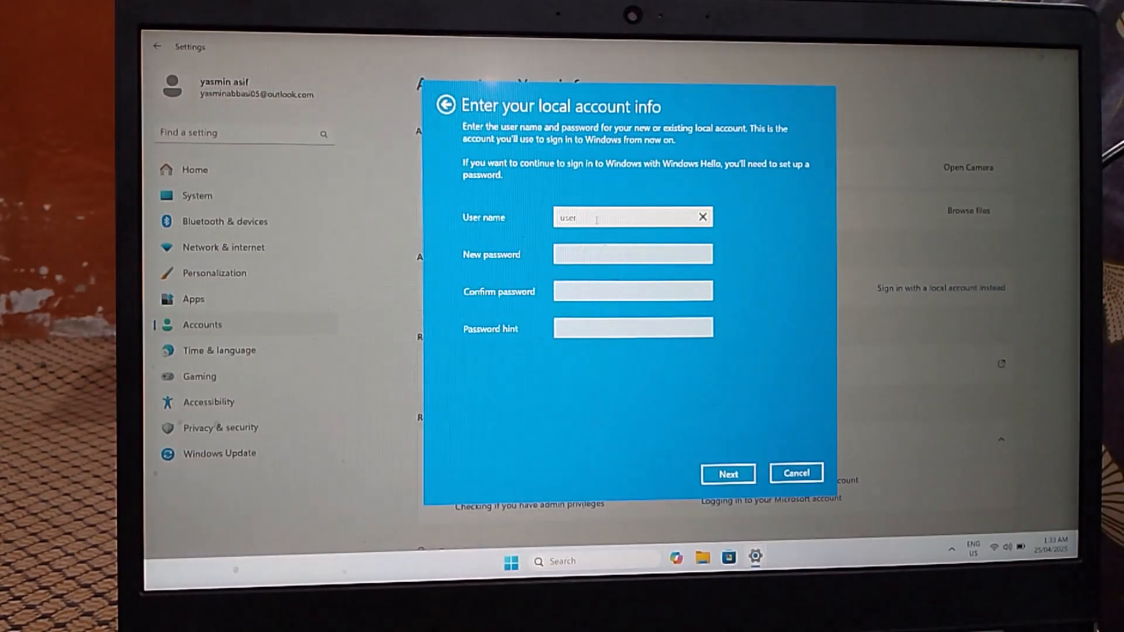
# Enter the local account user name Tuto2Info and submit the account details.
pyautogui.doubleClick(567, 216)
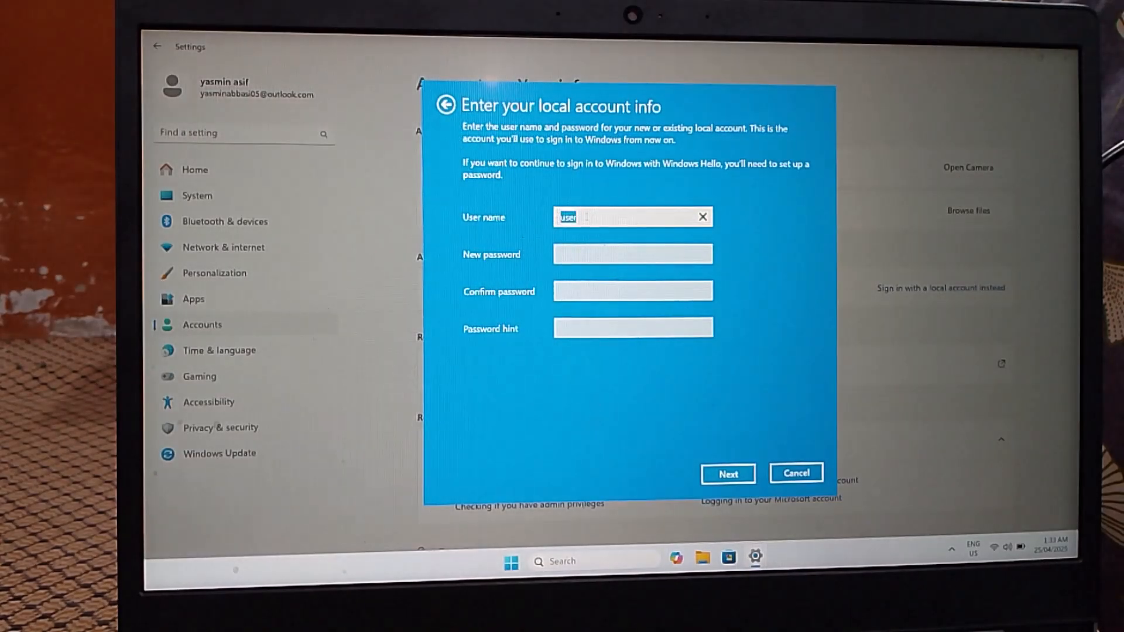
pyautogui.write('Tu')
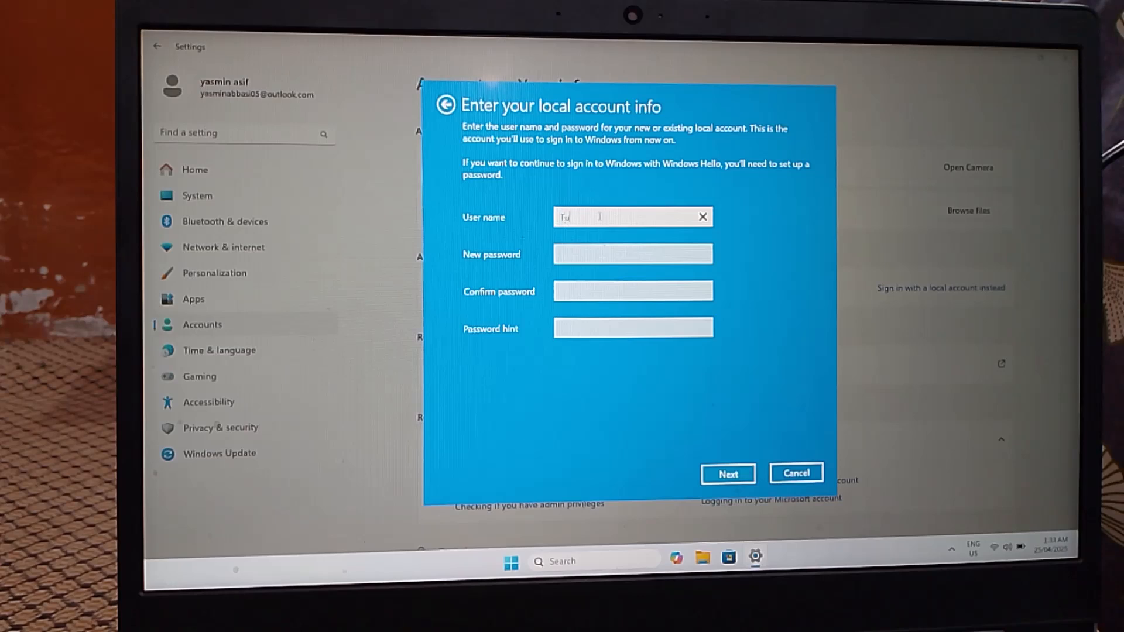
pyautogui.write('Tuto2')
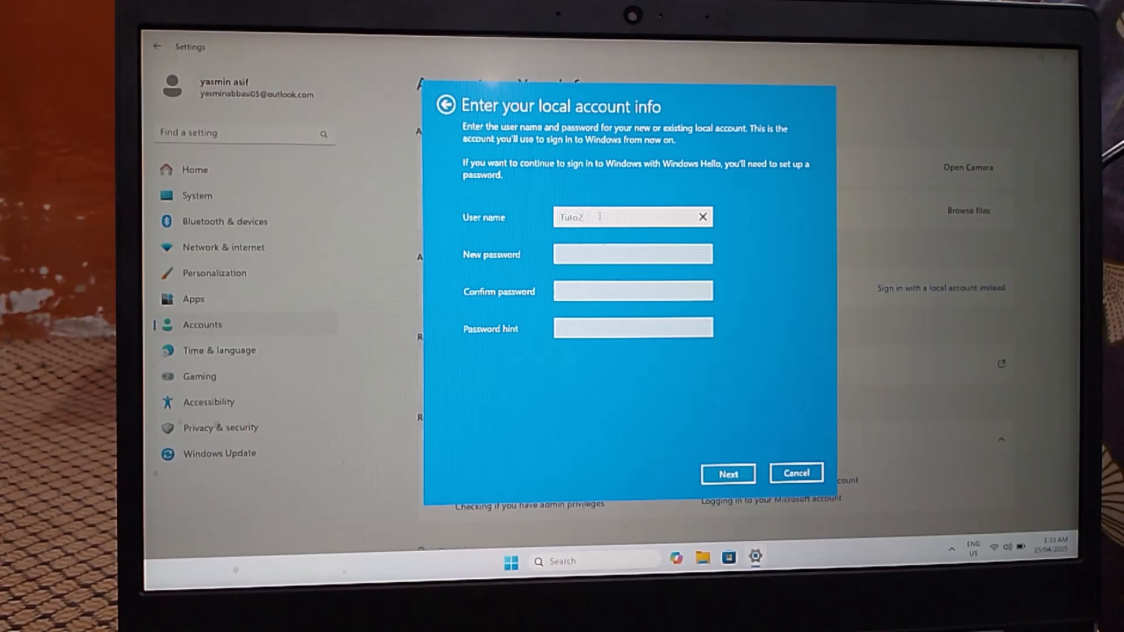
pyautogui.write('Info')
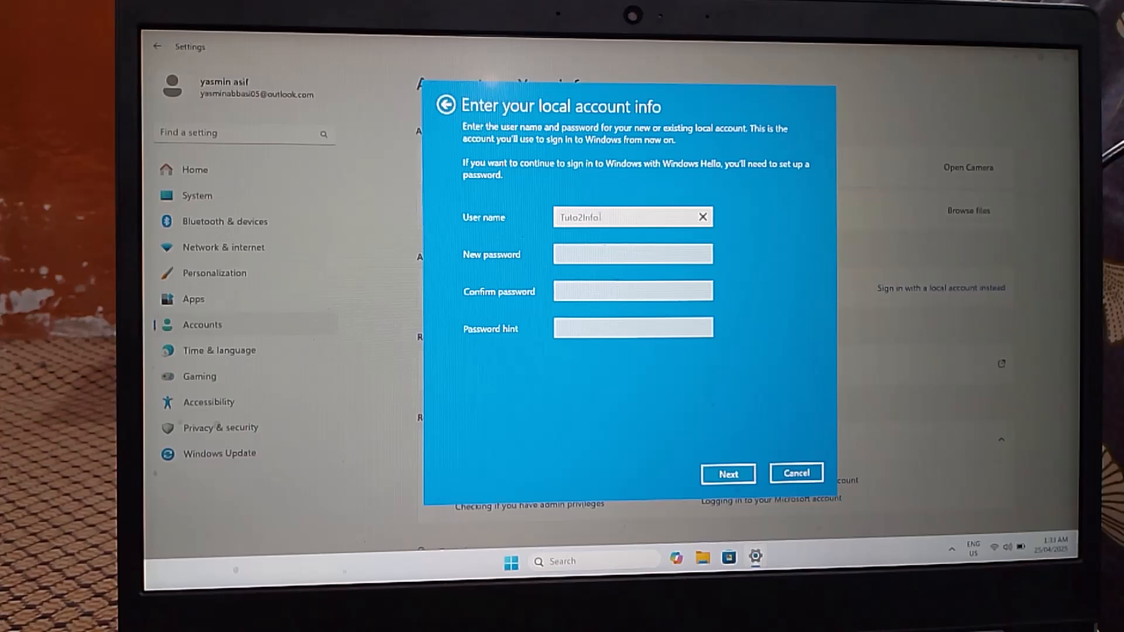
pyautogui.click(633, 254)
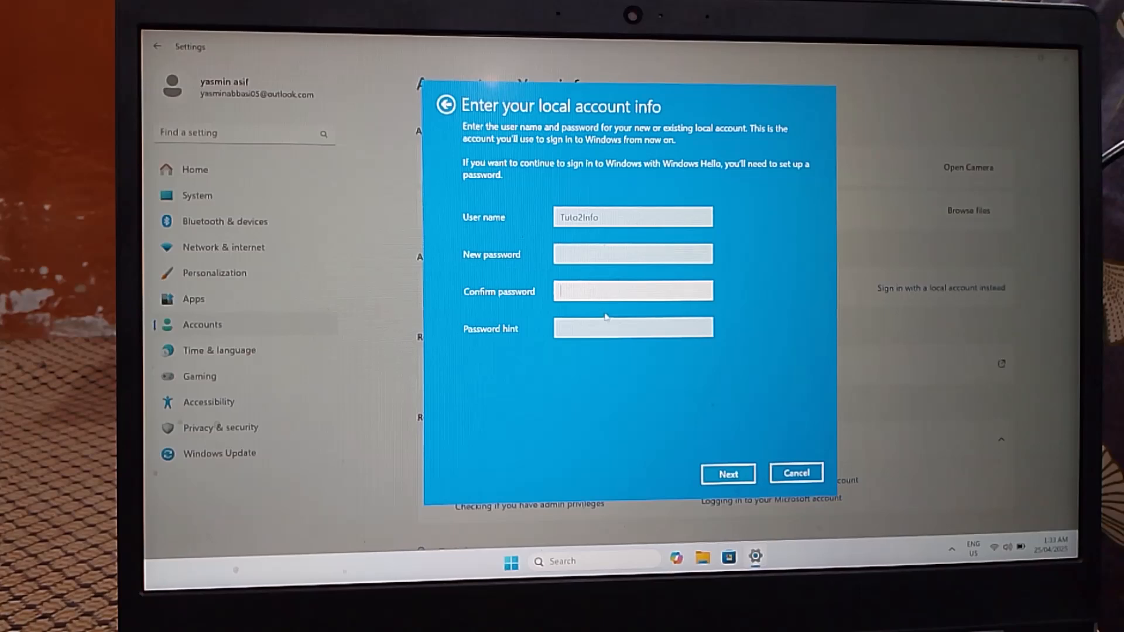
pyautogui.moveTo(706, 412)
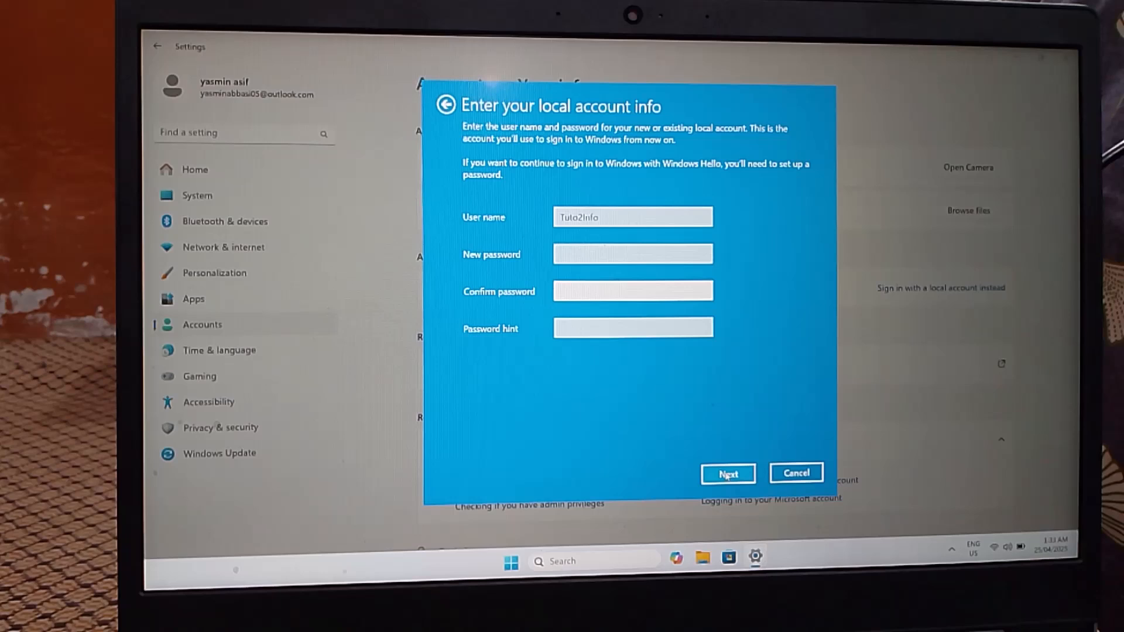
pyautogui.click(727, 473)
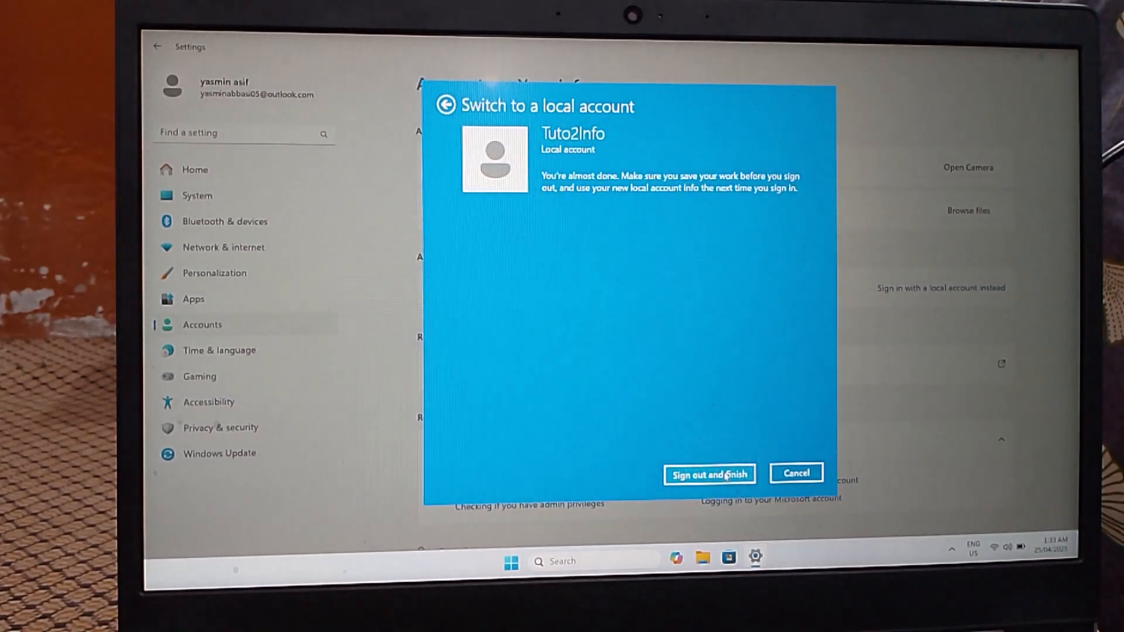
# Confirm 'Sign out and finish' so Windows switches to the Tuto2Info local account.
pyautogui.click(708, 474)
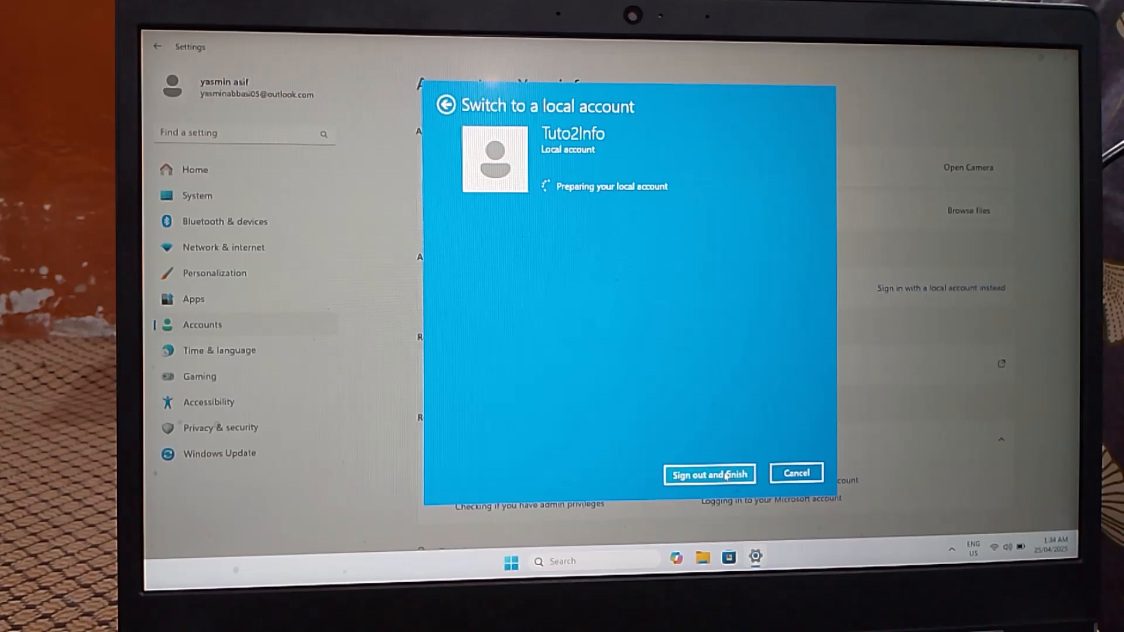
pyautogui.click(709, 474)
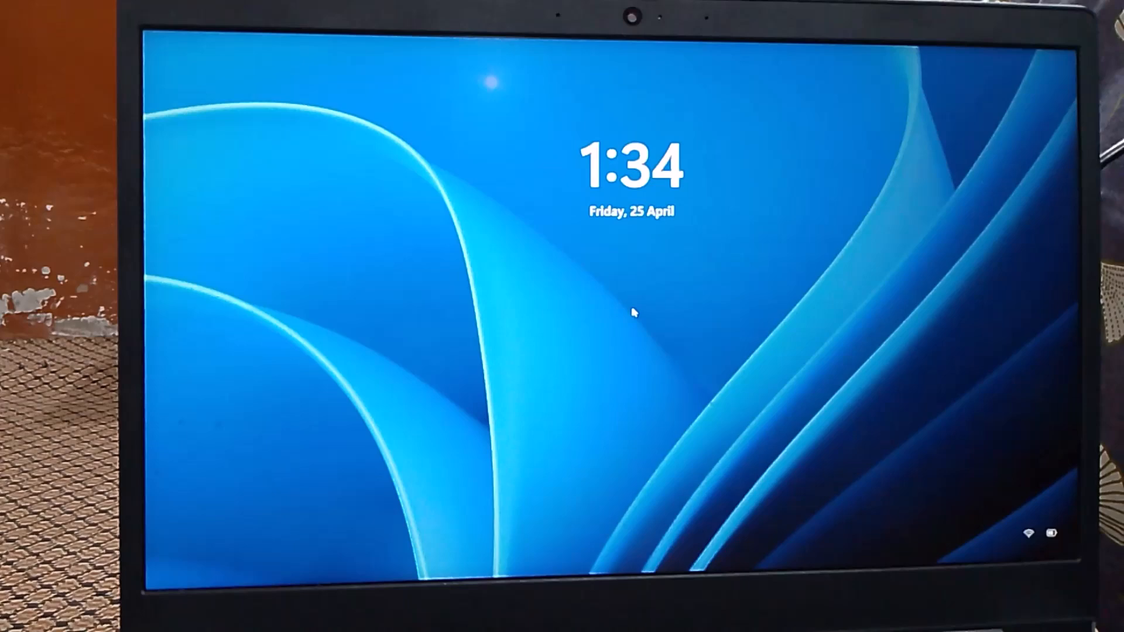
# Dismiss the lock screen to reveal the Tuto2Info sign-in screen.
pyautogui.click(634, 312)
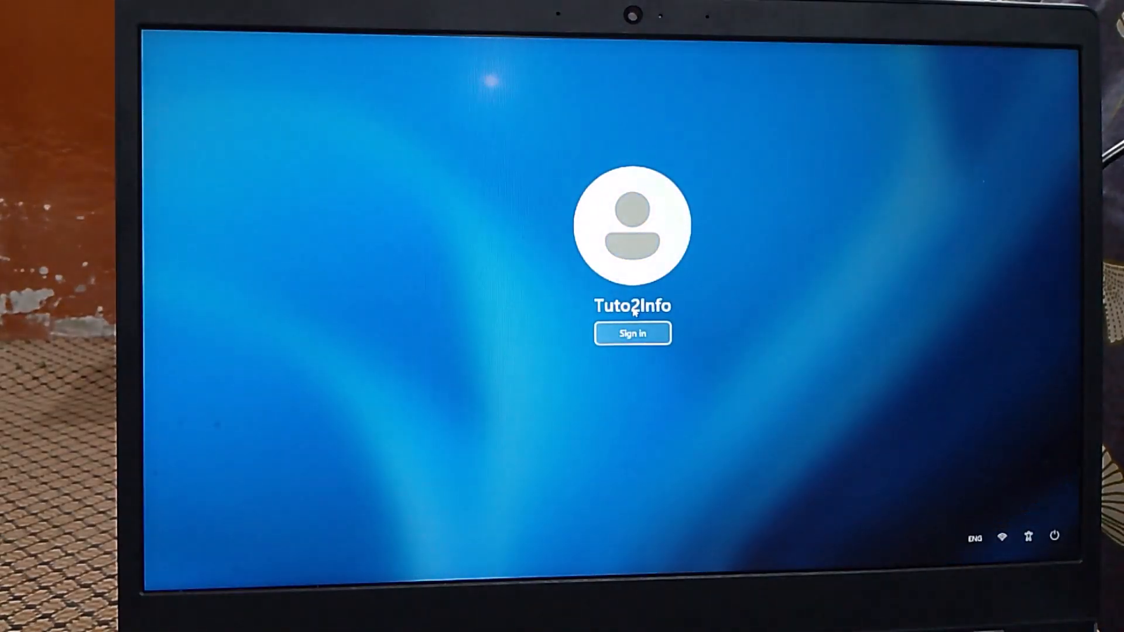